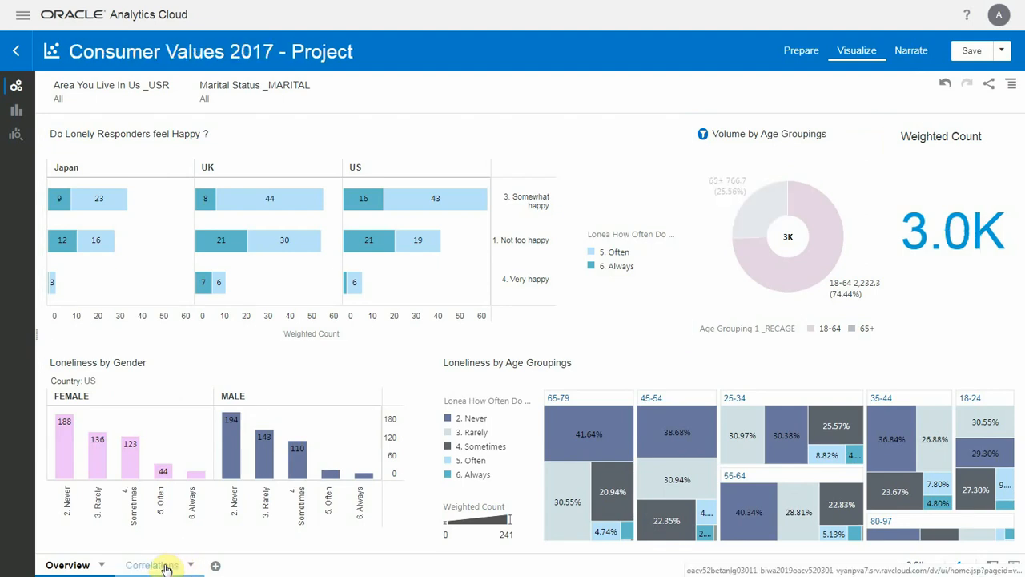
- Switch to the Correlations canvas to show the responses correlation matrix
click(154, 564)
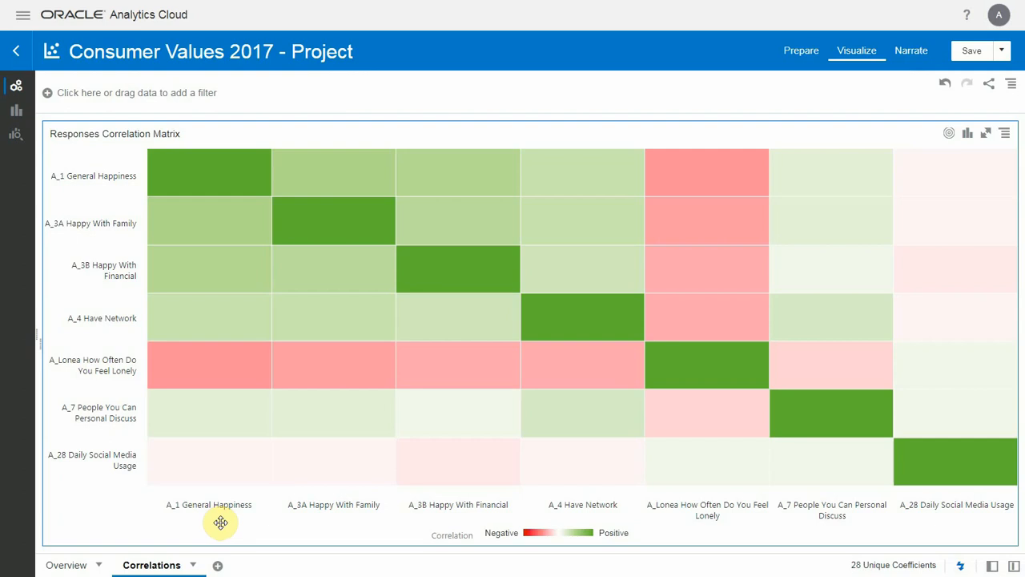
mouse_move(208, 219)
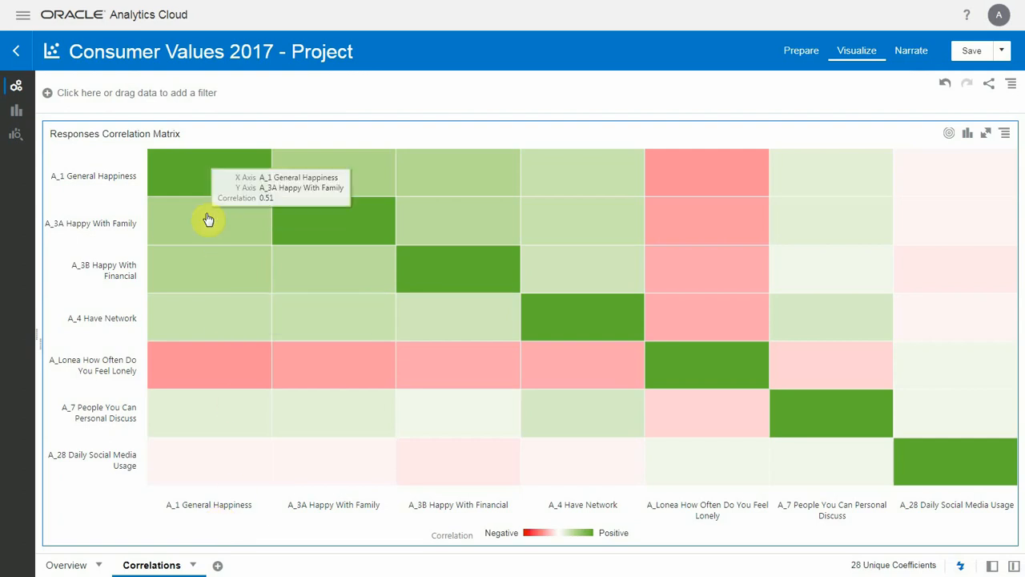
mouse_move(174, 368)
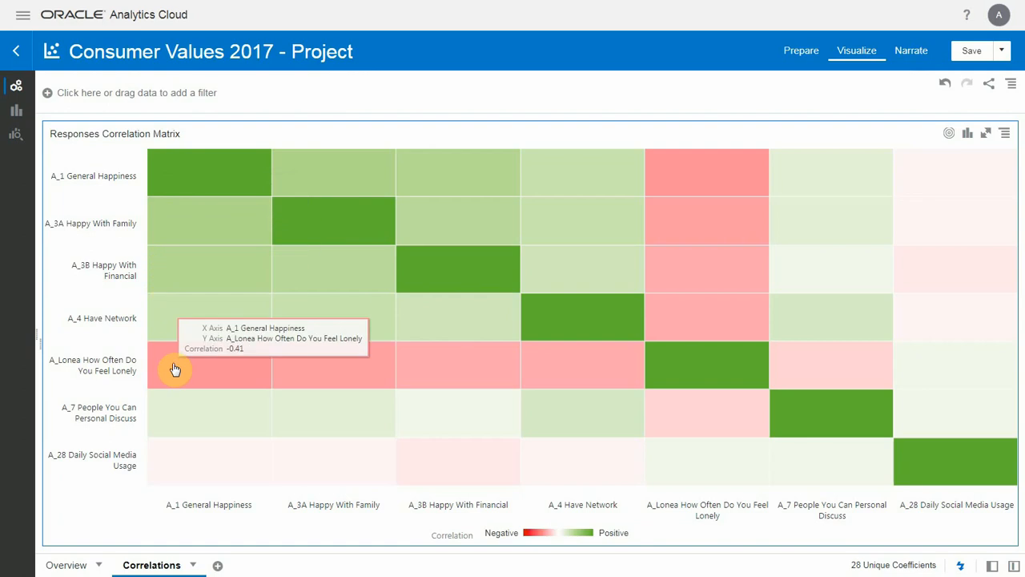
mouse_move(186, 405)
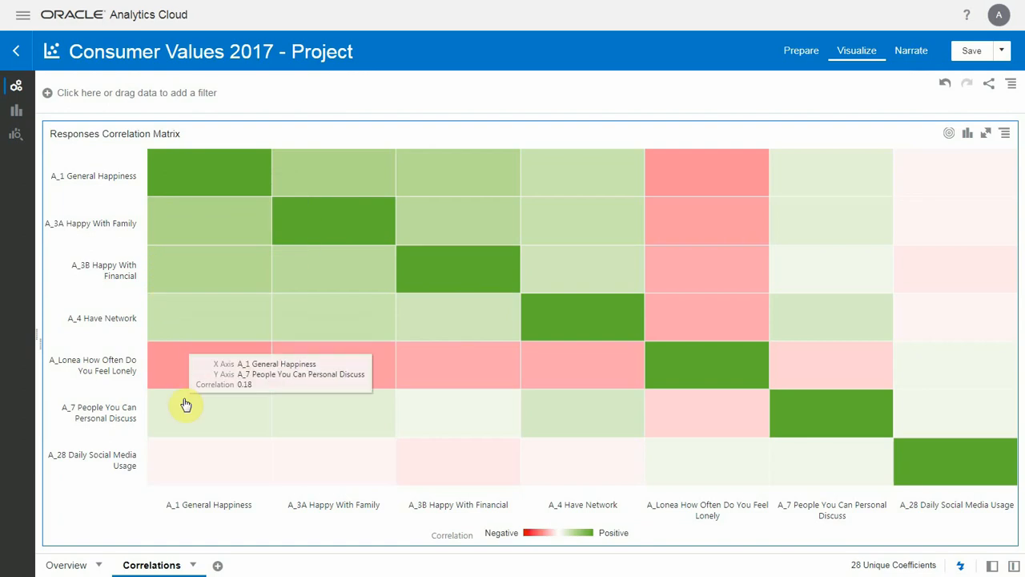
mouse_move(201, 471)
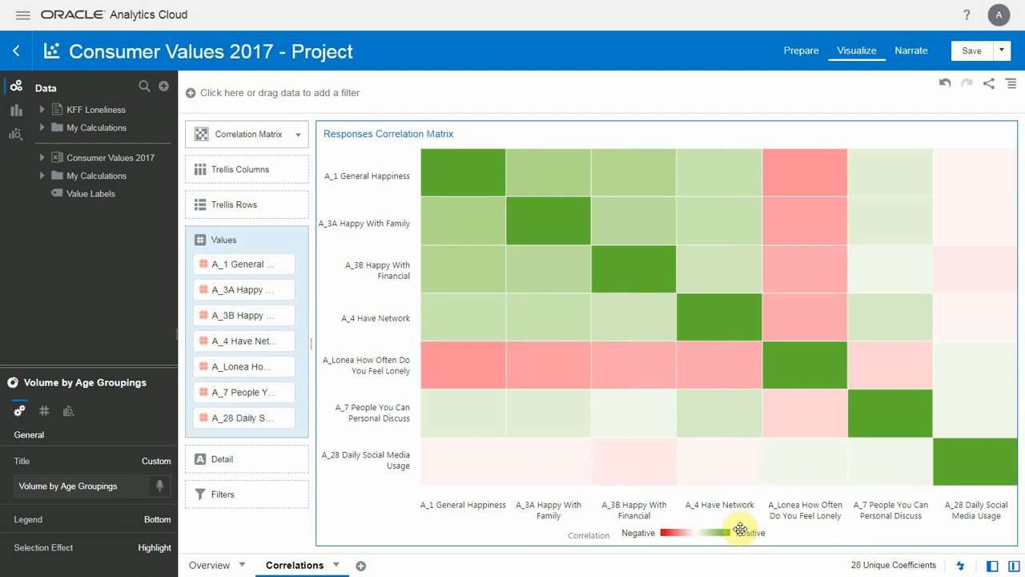
- Search the data panel for age fields to add Age to Detail
click(42, 109)
text(age)
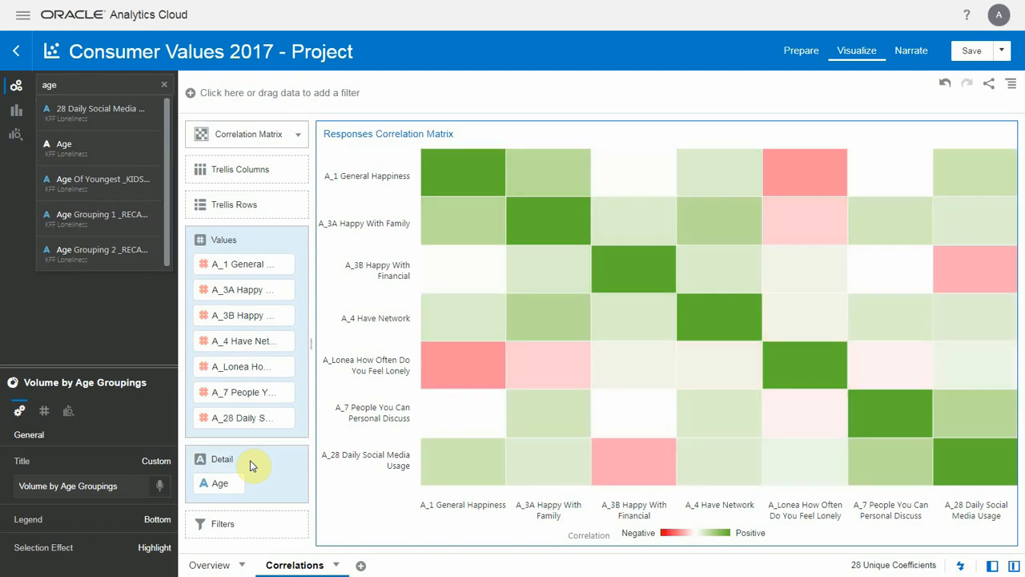
mouse_move(283, 440)
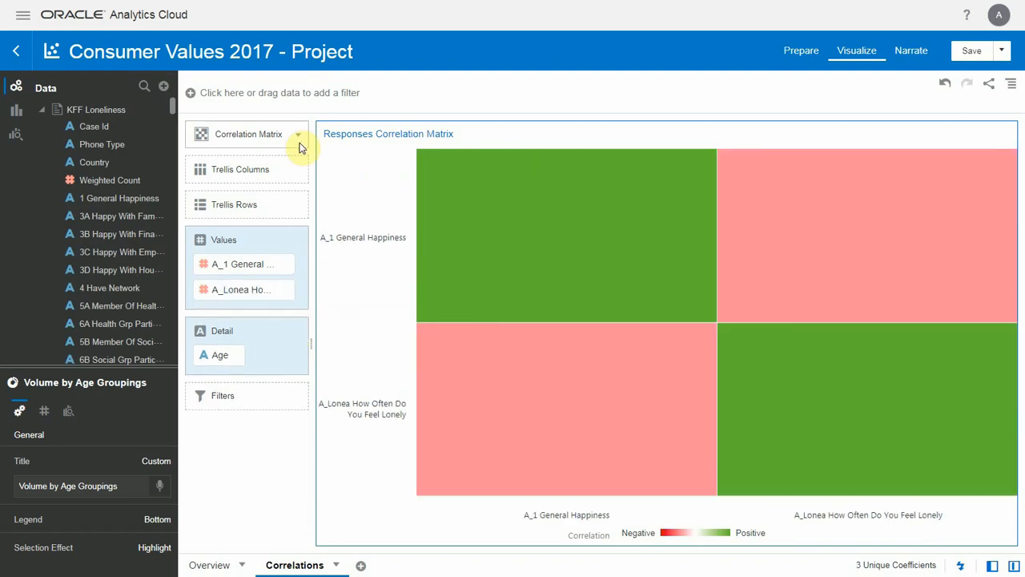
- Change the correlation matrix visualization type to Scatter
click(298, 135)
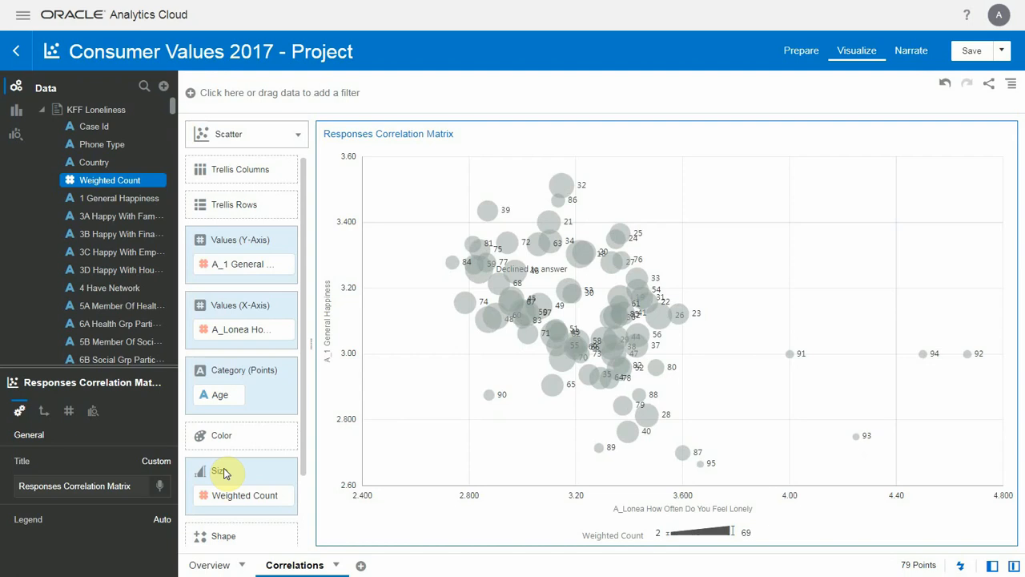
mouse_move(318, 439)
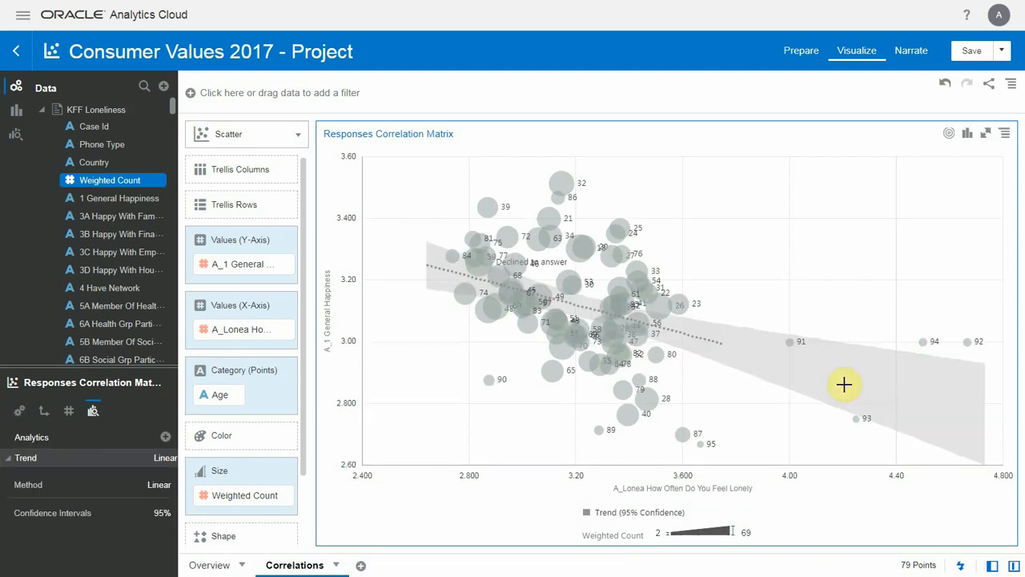
- Set the trend line method to Polynomial and search the data for 'age'
click(160, 483)
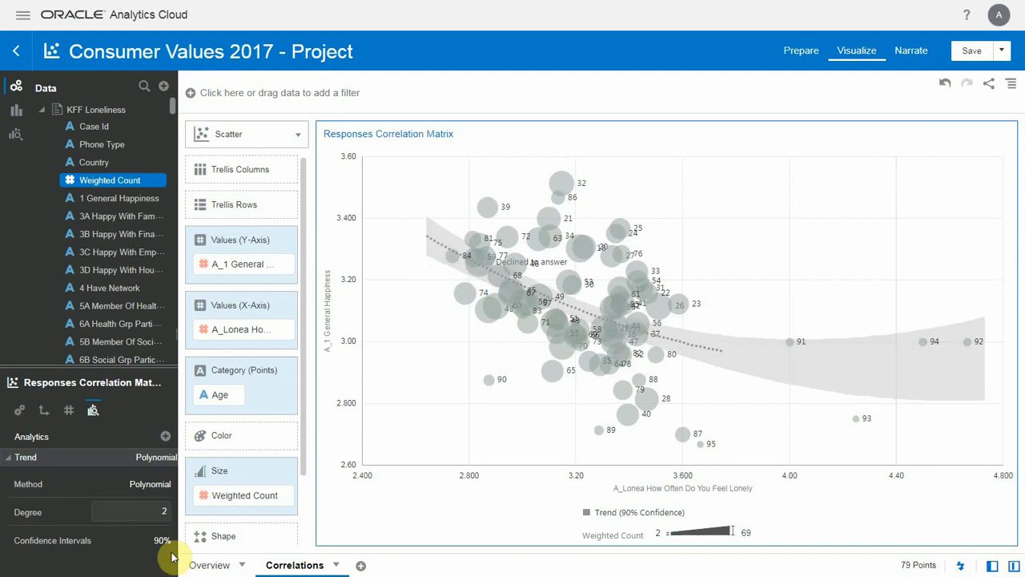
mouse_move(147, 90)
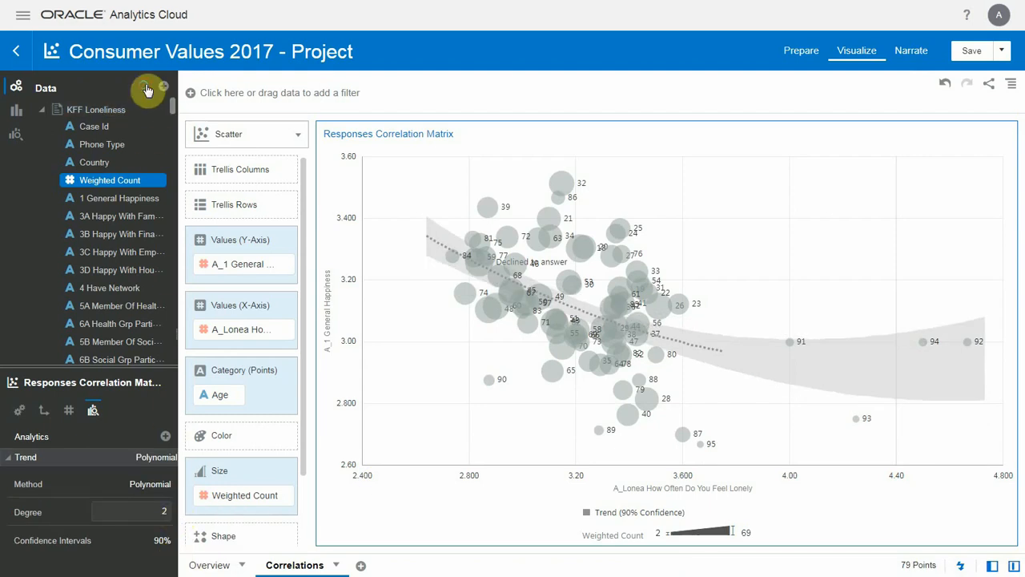
text(age)
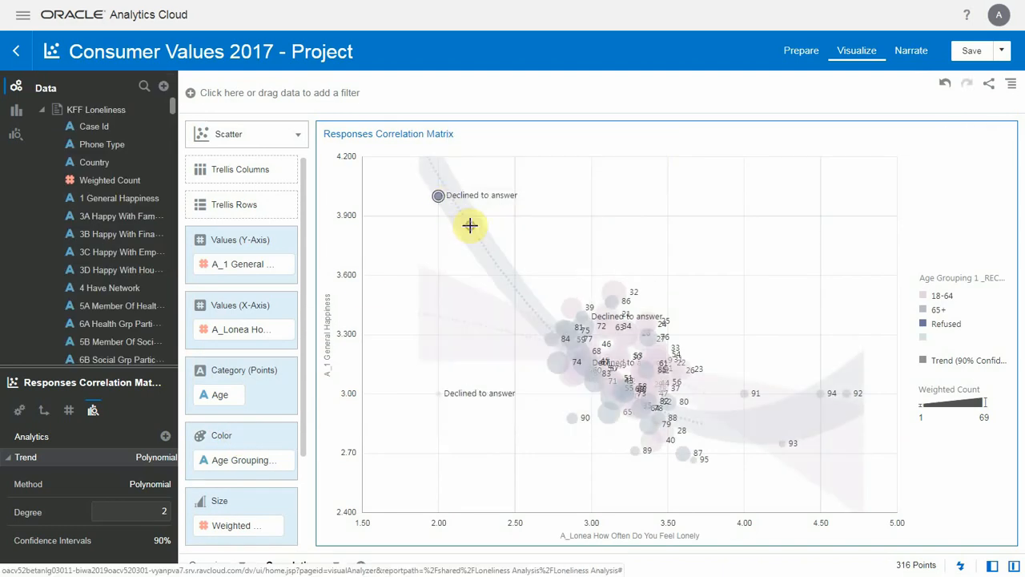
- Select the Declined to answer point so it can be removed from the plot
click(437, 196)
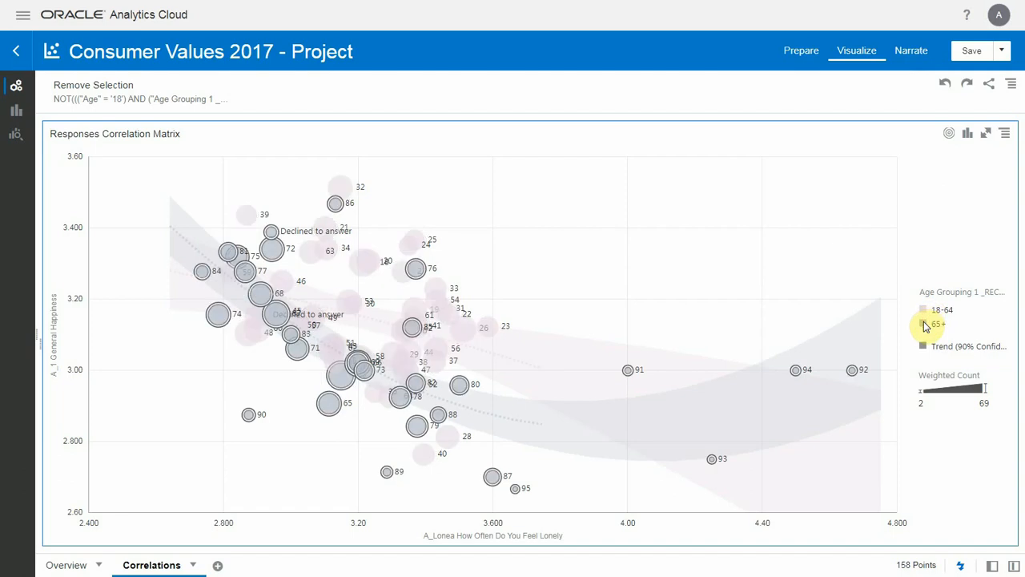
mouse_move(875, 330)
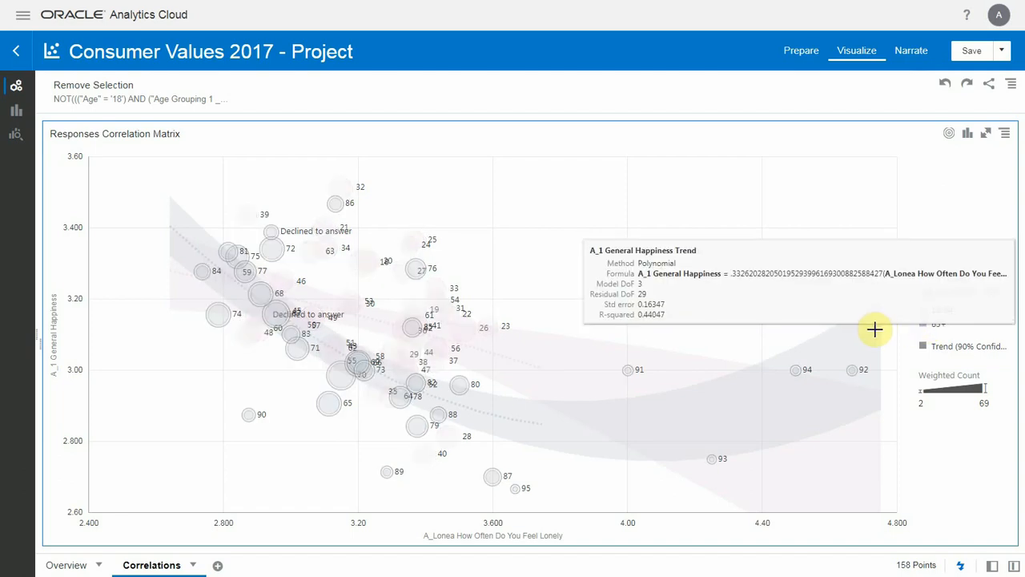